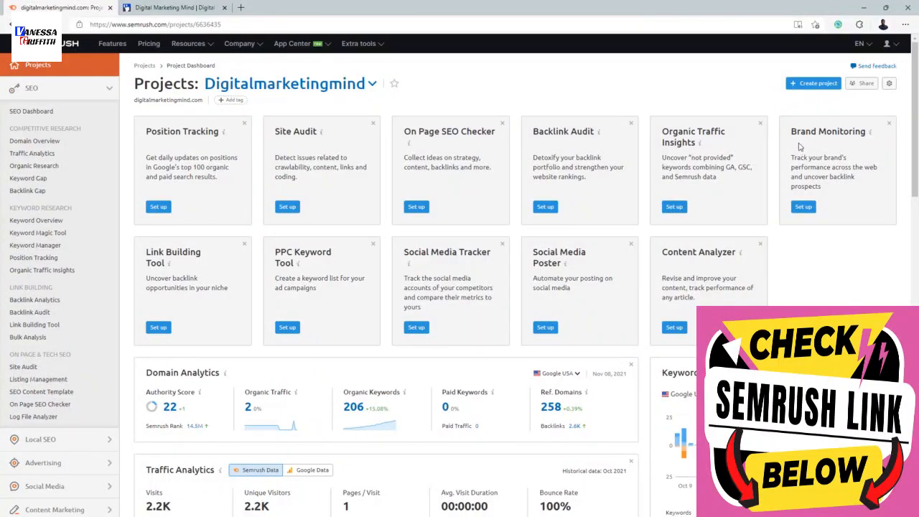
- Browse the dashboard widgets, then expand the Google USA database selector in Domain Analytics
{"action": "scroll", "scroll_direction": "down", "scroll_amount": 3}
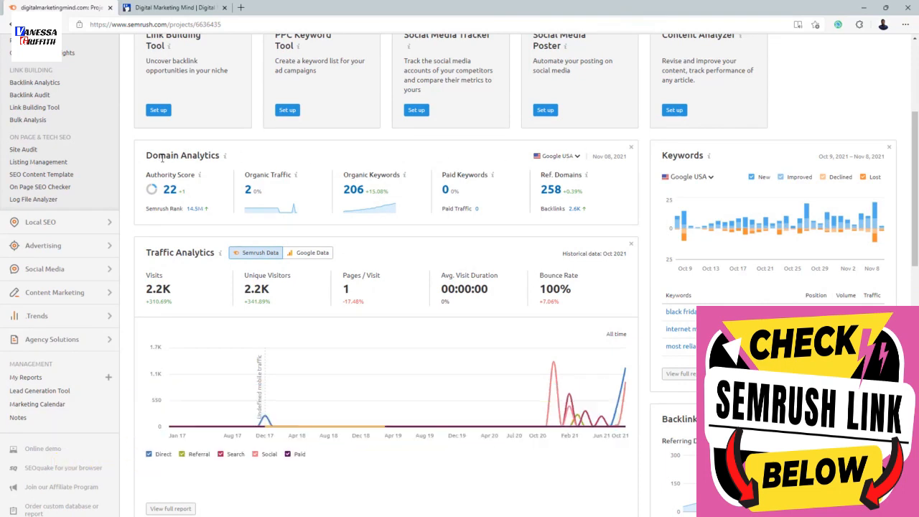
{"action": "mouse_move", "coordinate": [538, 302]}
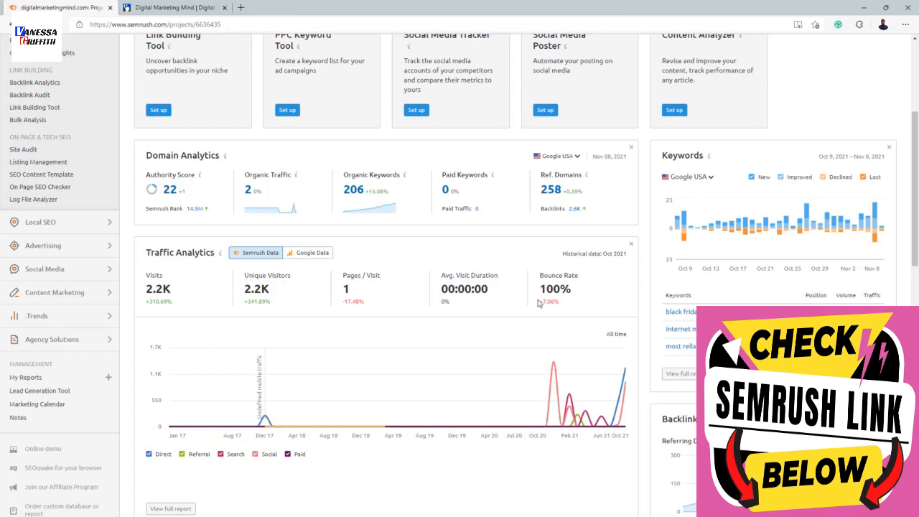
{"action": "scroll", "scroll_direction": "down", "scroll_amount": 3}
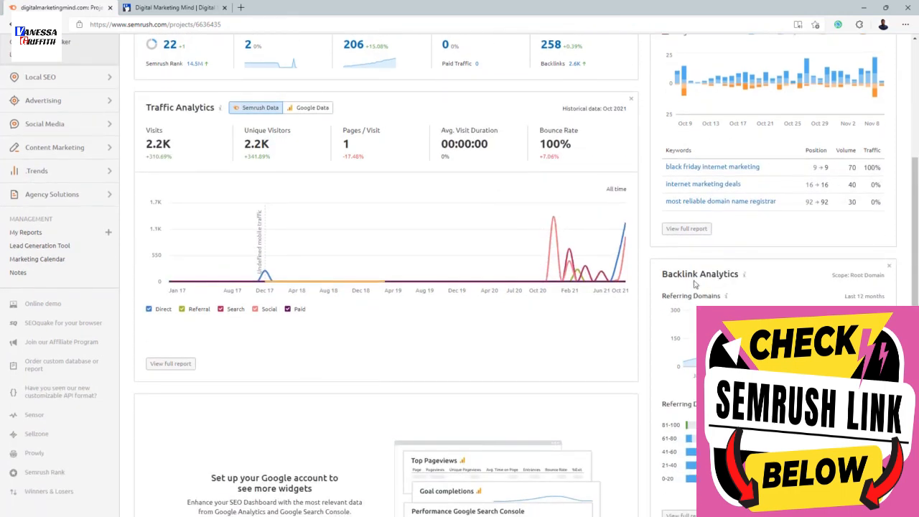
{"action": "scroll", "scroll_direction": "up", "scroll_amount": 3}
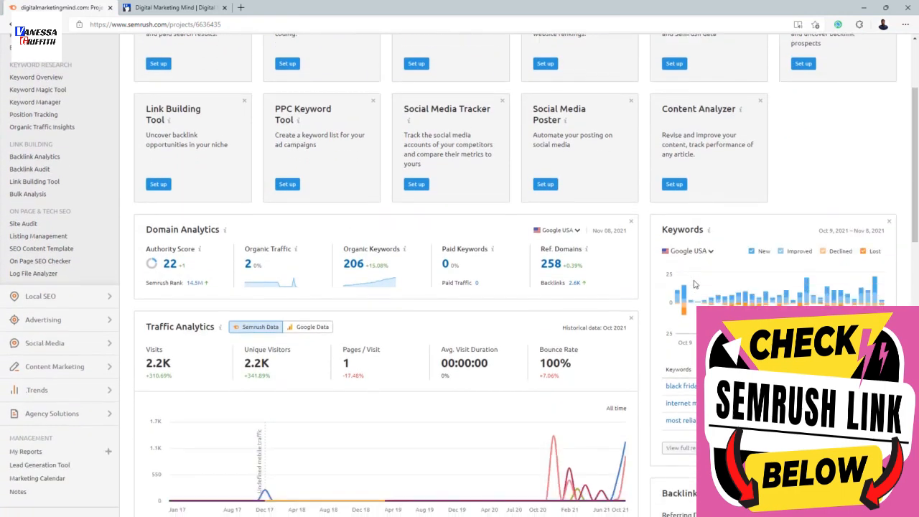
{"action": "scroll", "scroll_direction": "up", "scroll_amount": 3}
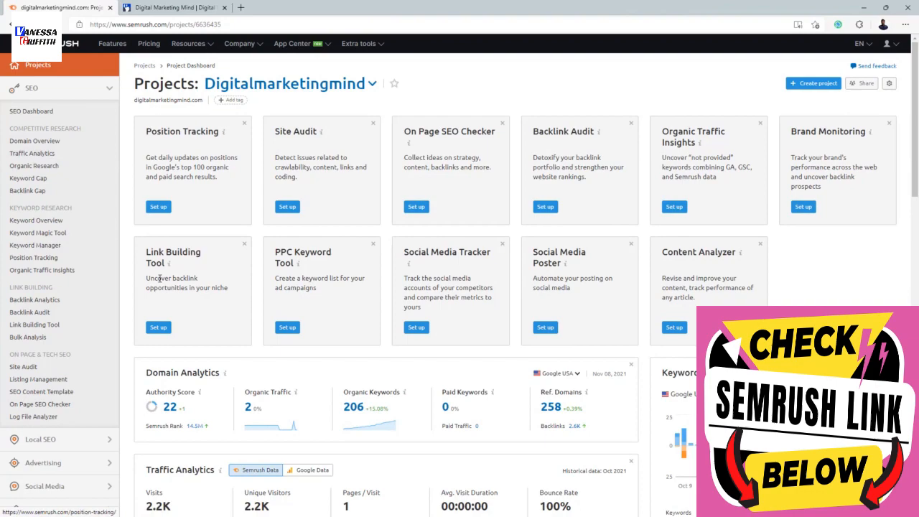
{"action": "scroll", "scroll_direction": "down", "scroll_amount": 3}
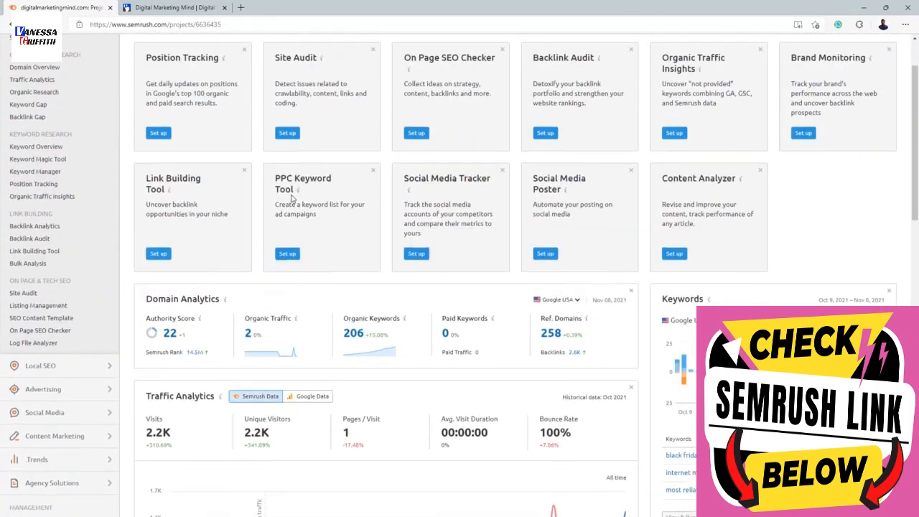
{"action": "scroll", "scroll_direction": "down", "scroll_amount": 3}
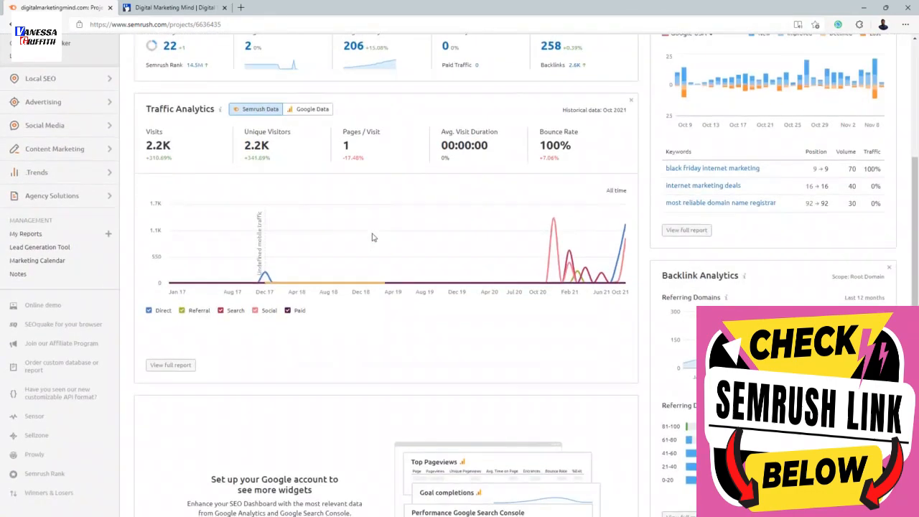
{"action": "scroll", "scroll_direction": "up", "scroll_amount": 3}
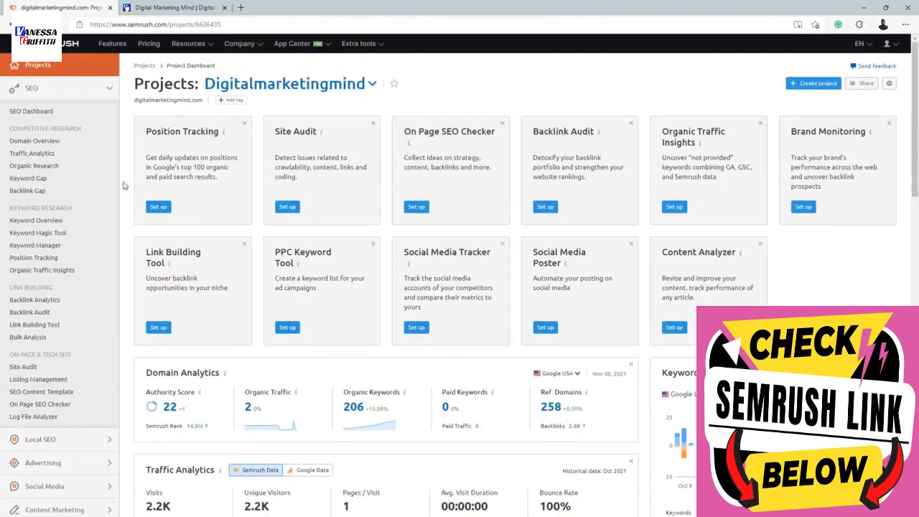
{"action": "scroll", "scroll_direction": "down", "scroll_amount": 3}
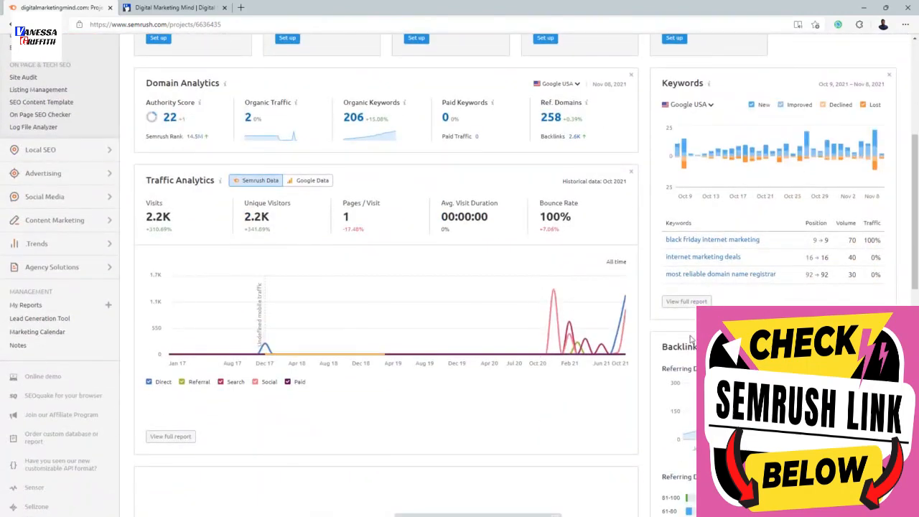
{"action": "scroll", "scroll_direction": "up", "scroll_amount": 3}
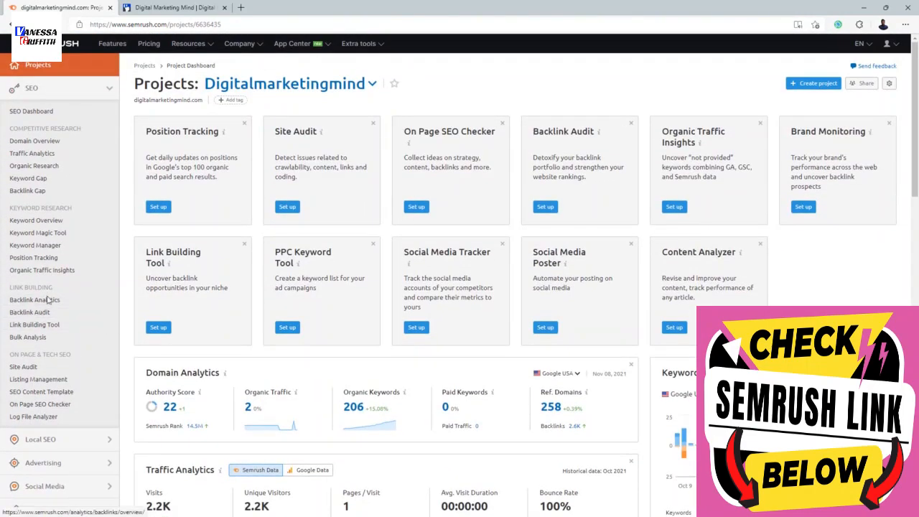
{"action": "mouse_move", "coordinate": [414, 262]}
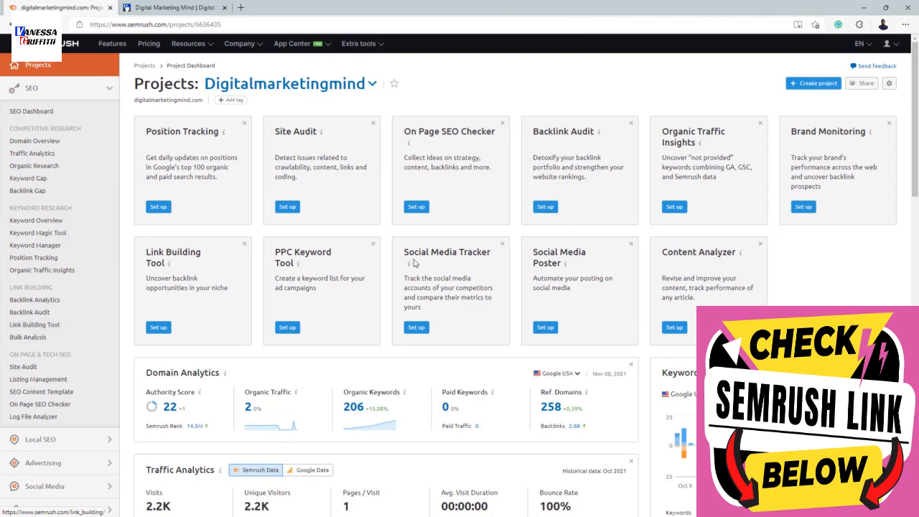
{"action": "scroll", "scroll_direction": "down", "scroll_amount": 3}
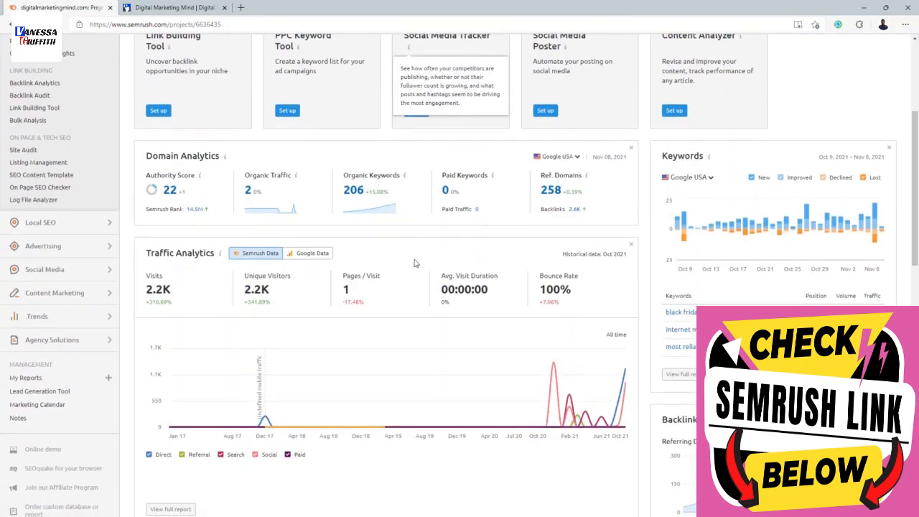
{"action": "mouse_move", "coordinate": [247, 255]}
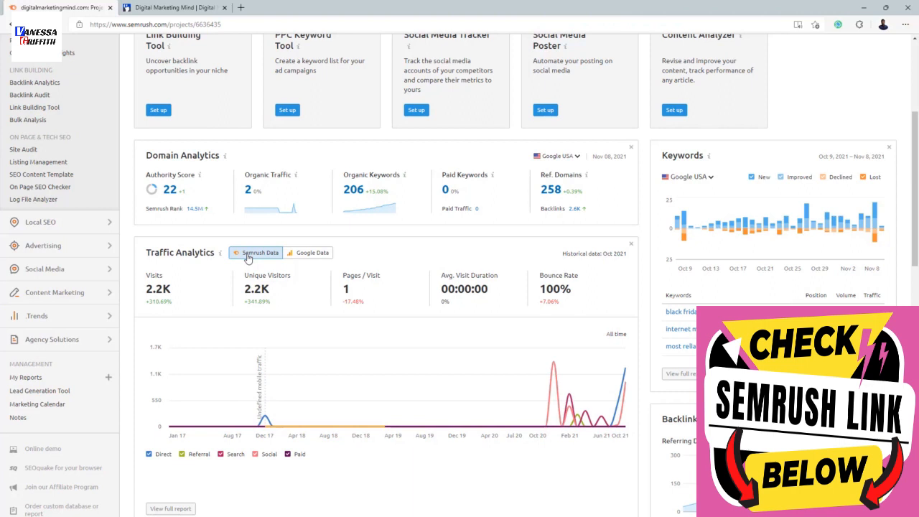
{"action": "mouse_move", "coordinate": [185, 151]}
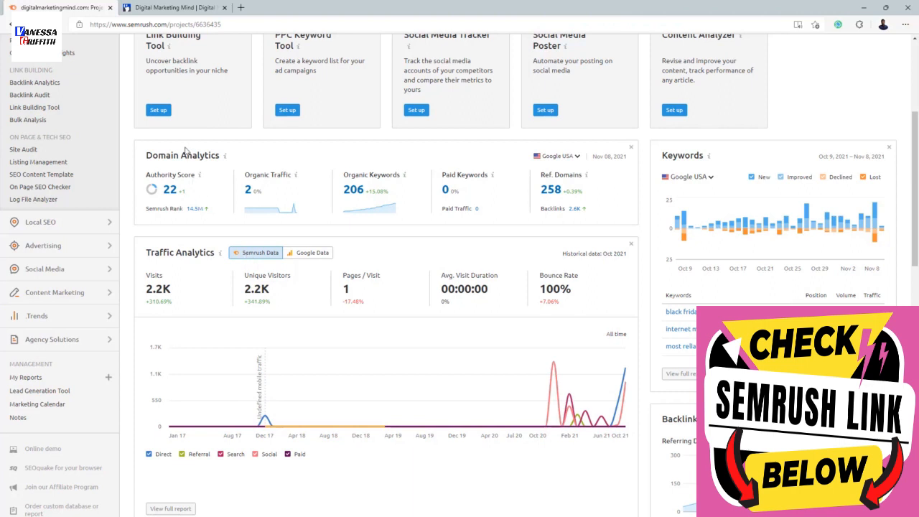
{"action": "mouse_move", "coordinate": [563, 201]}
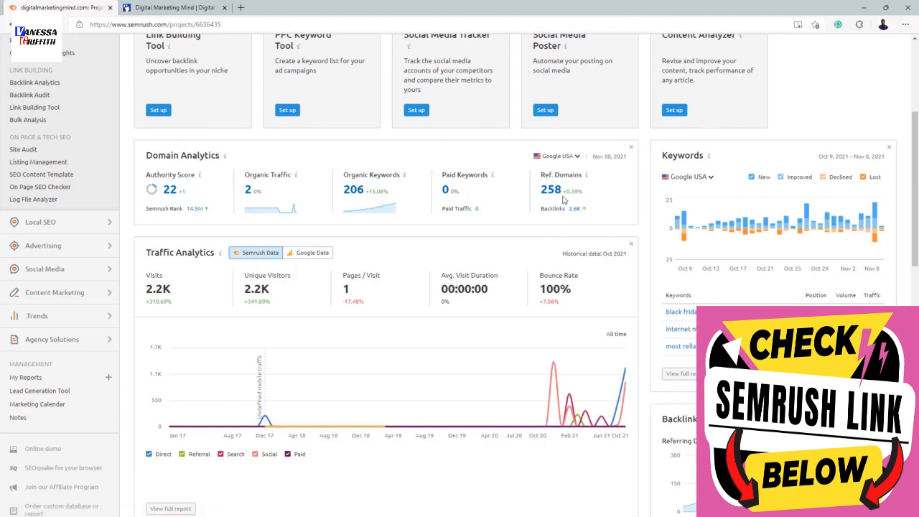
{"action": "mouse_move", "coordinate": [681, 345]}
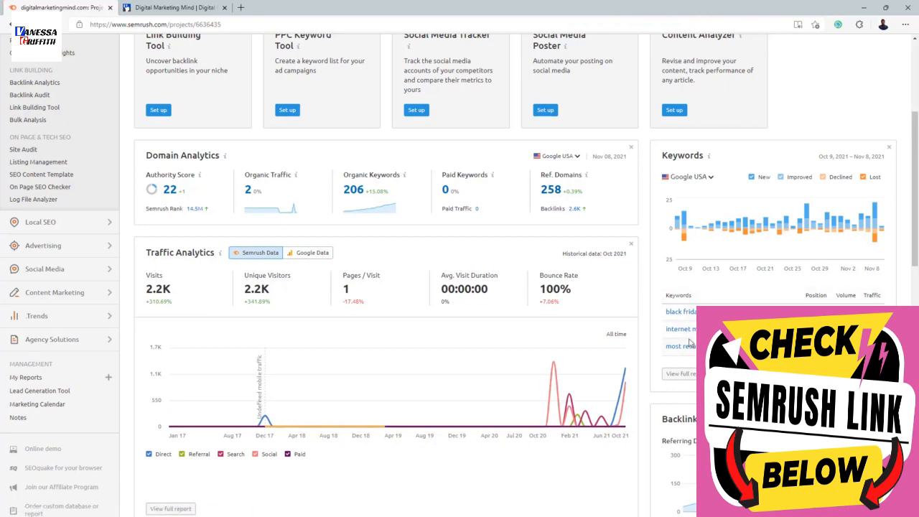
{"action": "scroll", "scroll_direction": "up", "scroll_amount": 3}
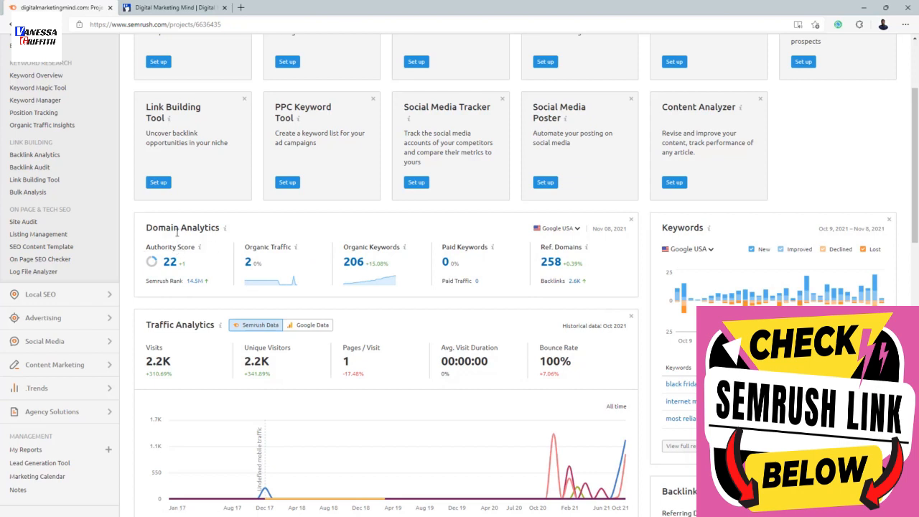
{"action": "mouse_move", "coordinate": [190, 252]}
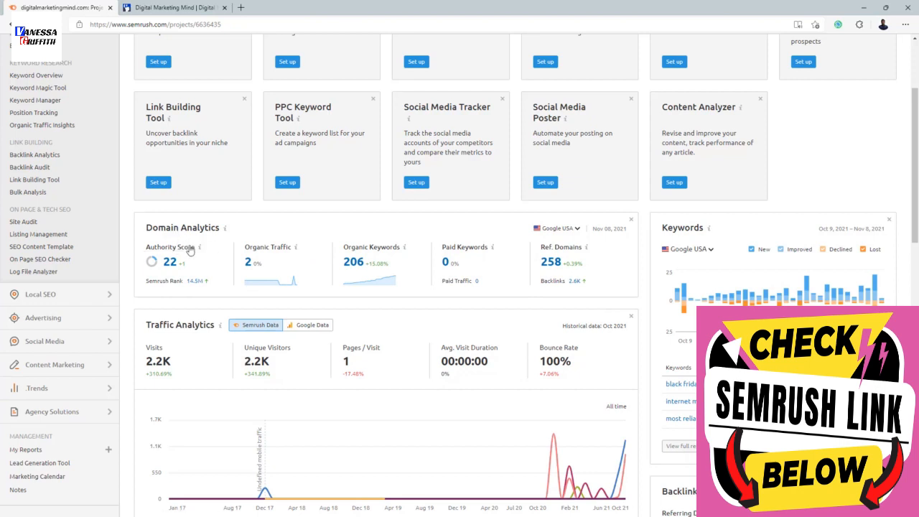
{"action": "mouse_move", "coordinate": [193, 272]}
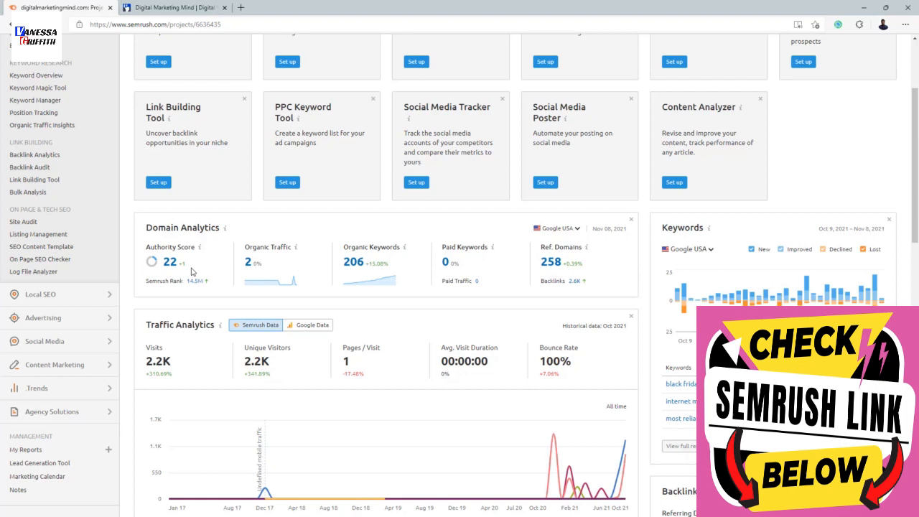
{"action": "mouse_move", "coordinate": [365, 273]}
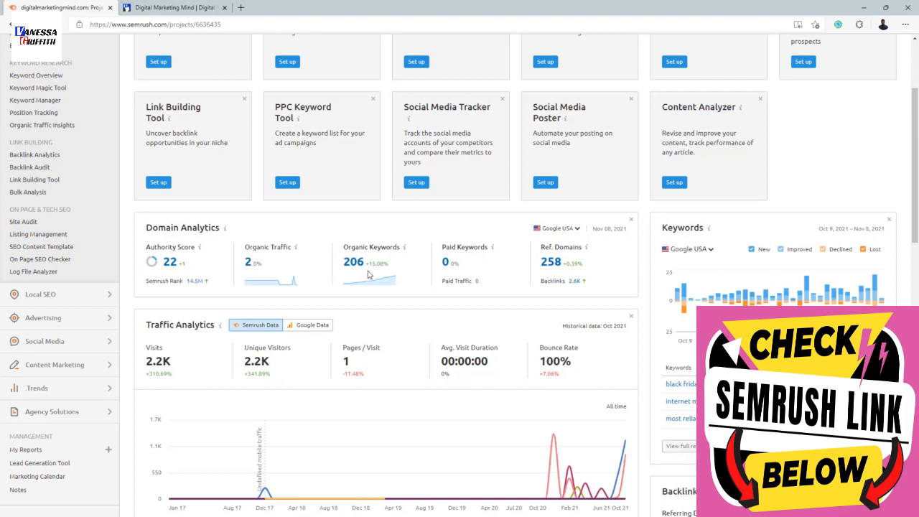
{"action": "mouse_move", "coordinate": [462, 277]}
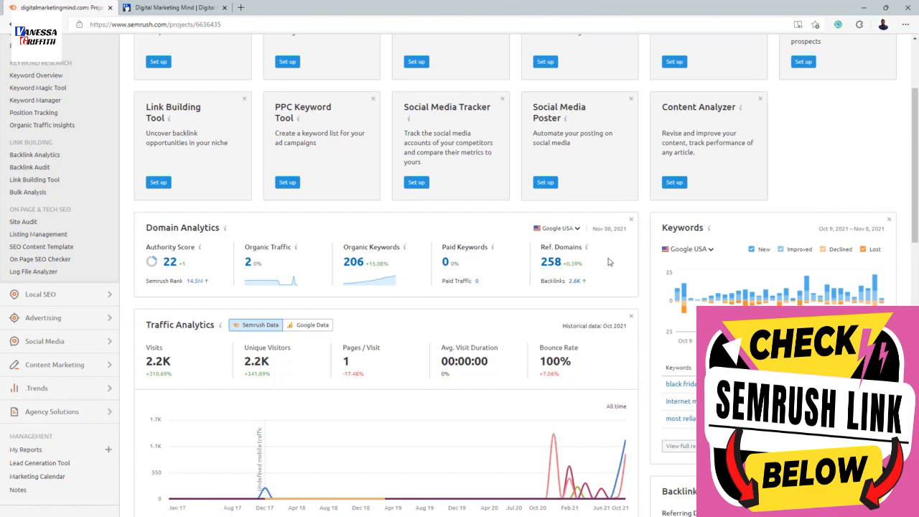
{"action": "mouse_move", "coordinate": [557, 290]}
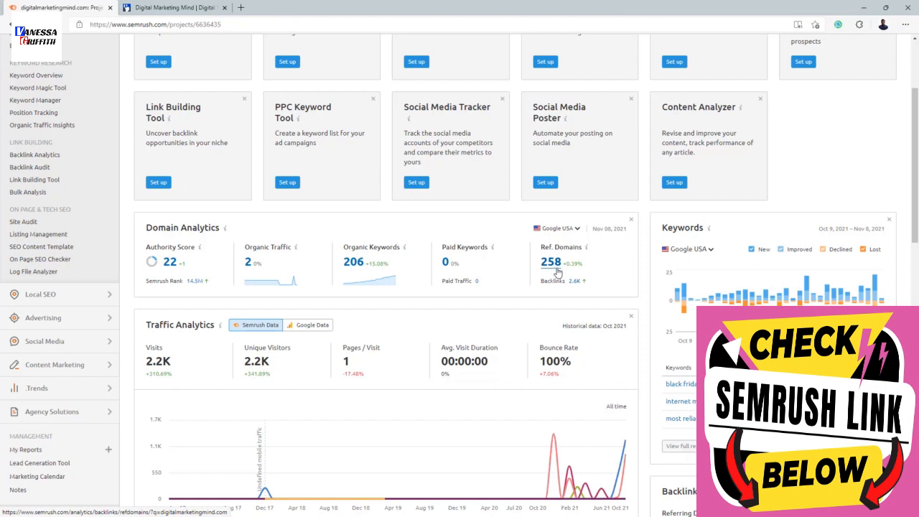
{"action": "mouse_move", "coordinate": [575, 280]}
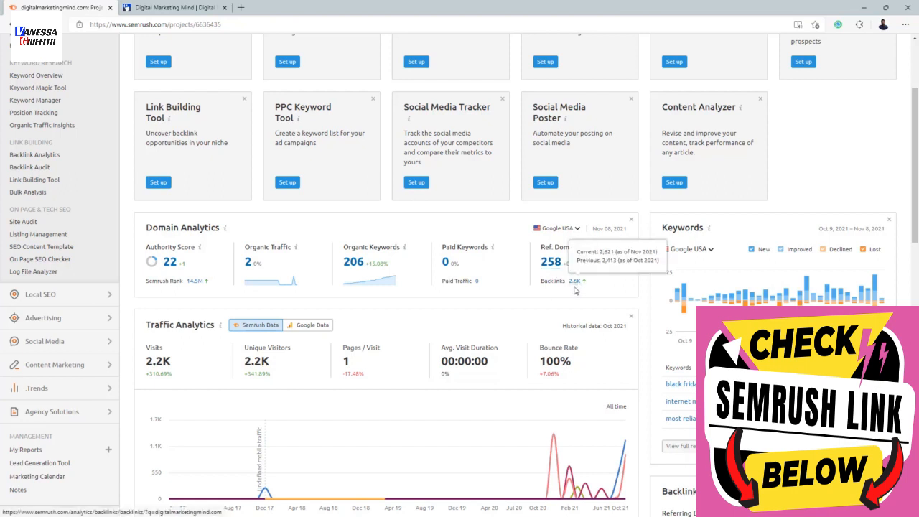
{"action": "mouse_move", "coordinate": [575, 290]}
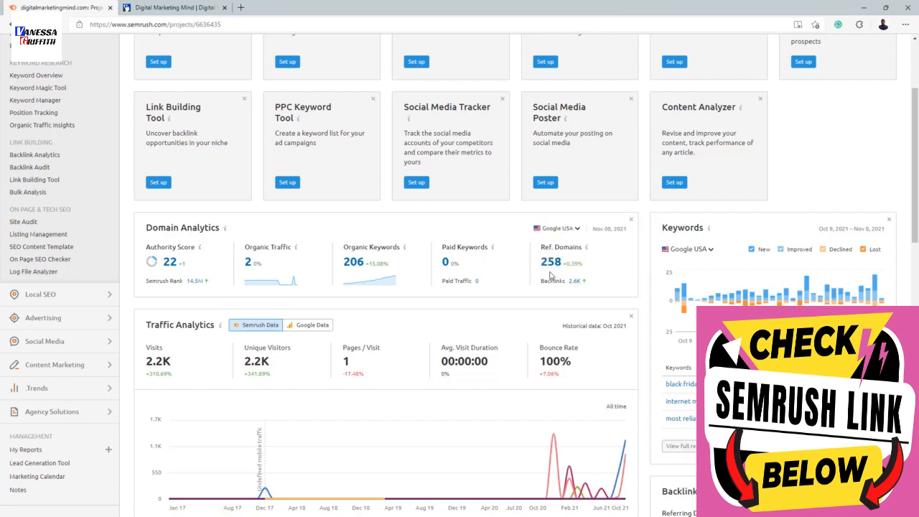
{"action": "mouse_move", "coordinate": [553, 279]}
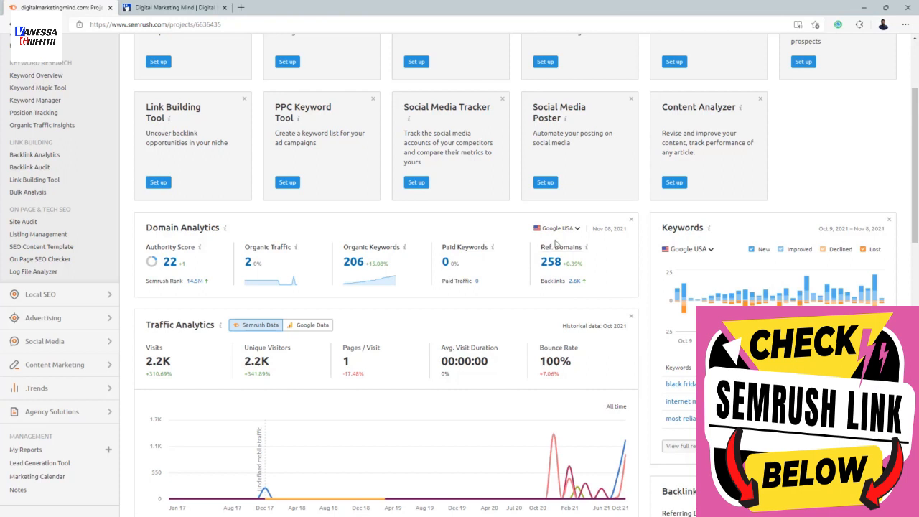
{"action": "left_click", "coordinate": [557, 228]}
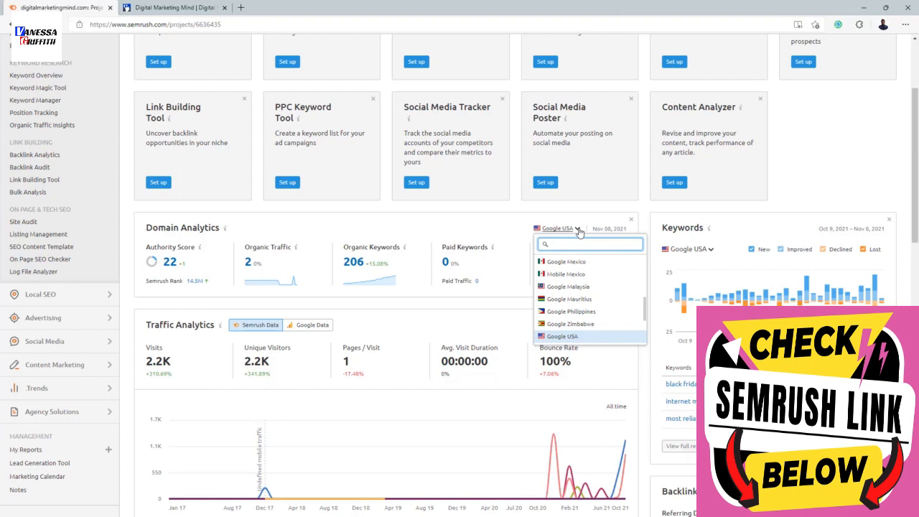
{"action": "mouse_move", "coordinate": [583, 209]}
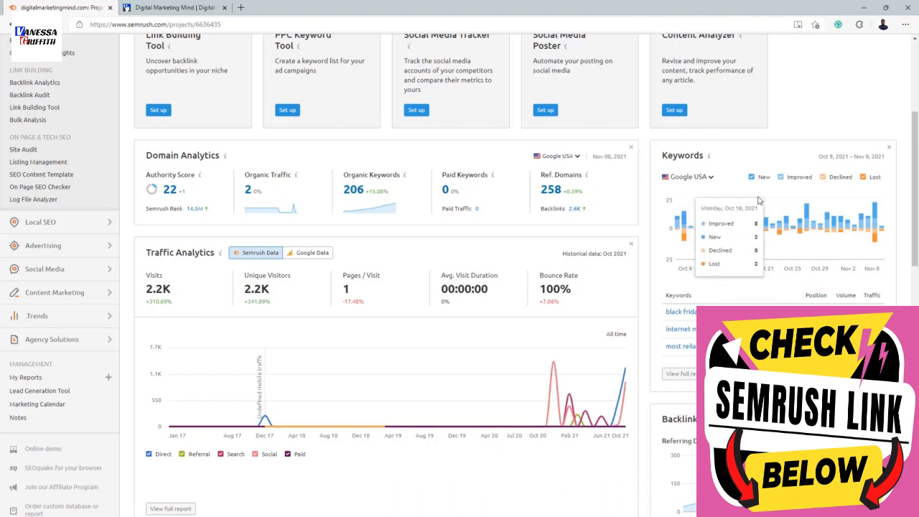
{"action": "mouse_move", "coordinate": [719, 231]}
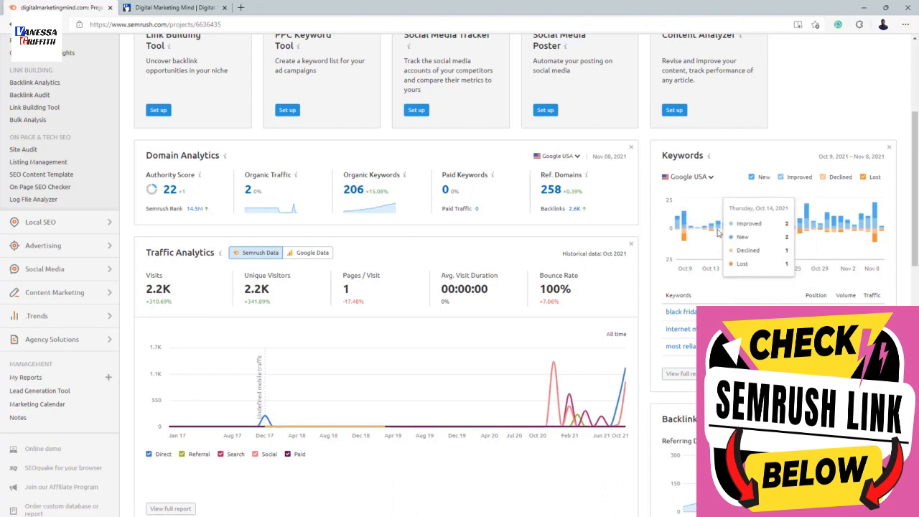
{"action": "mouse_move", "coordinate": [876, 224]}
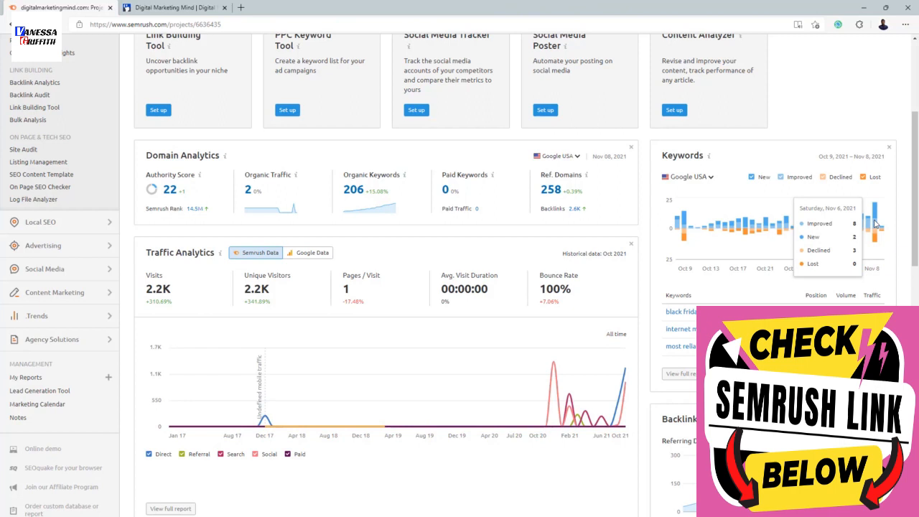
{"action": "mouse_move", "coordinate": [883, 247]}
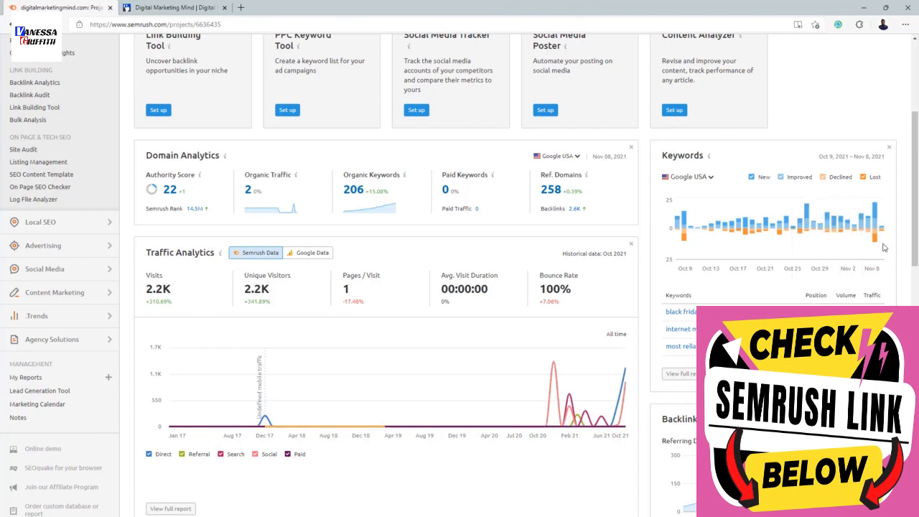
{"action": "mouse_move", "coordinate": [878, 237]}
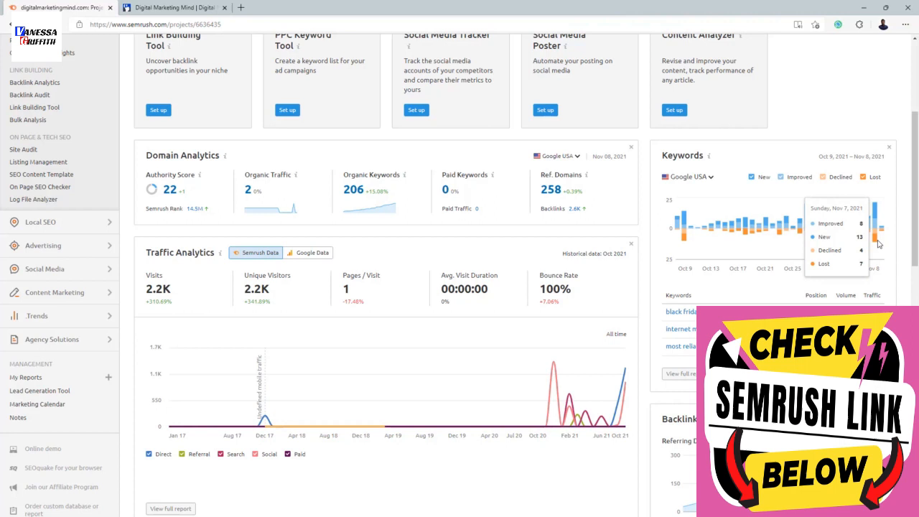
{"action": "mouse_move", "coordinate": [891, 242]}
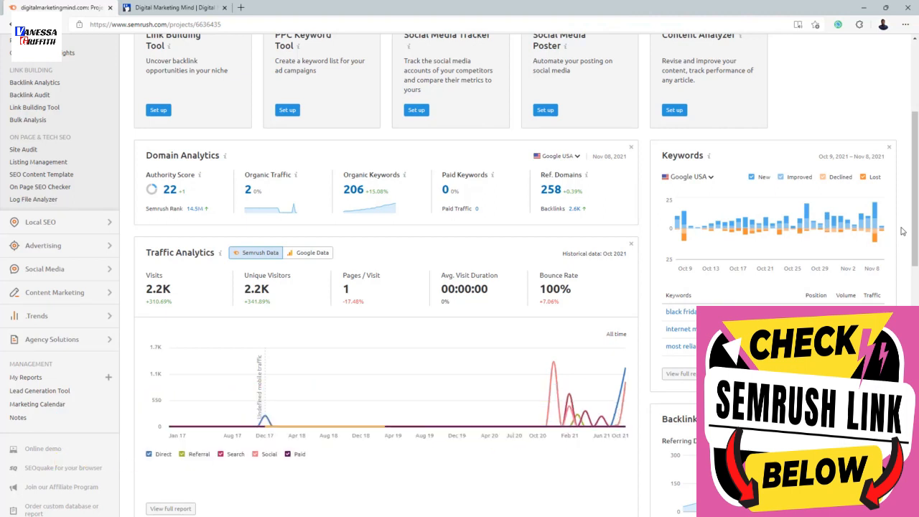
{"action": "scroll", "scroll_direction": "down", "scroll_amount": 3}
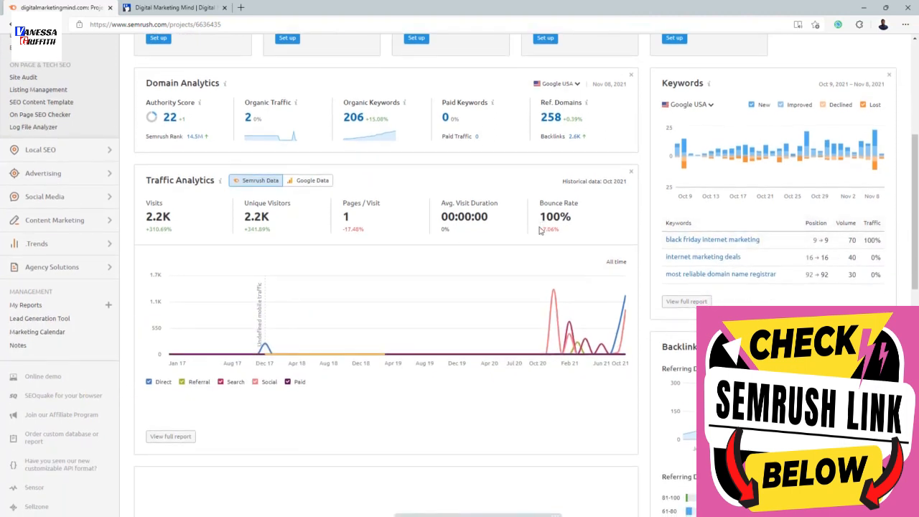
{"action": "scroll", "scroll_direction": "down", "scroll_amount": 3}
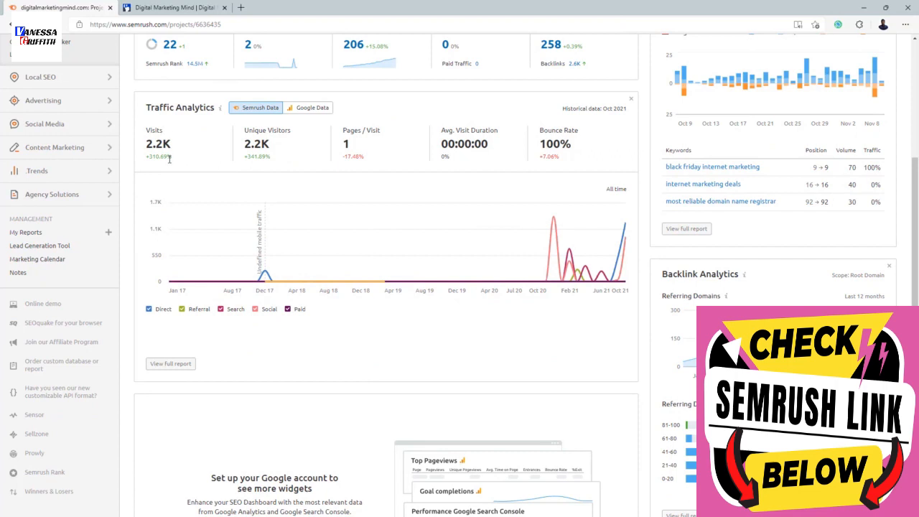
{"action": "mouse_move", "coordinate": [201, 164]}
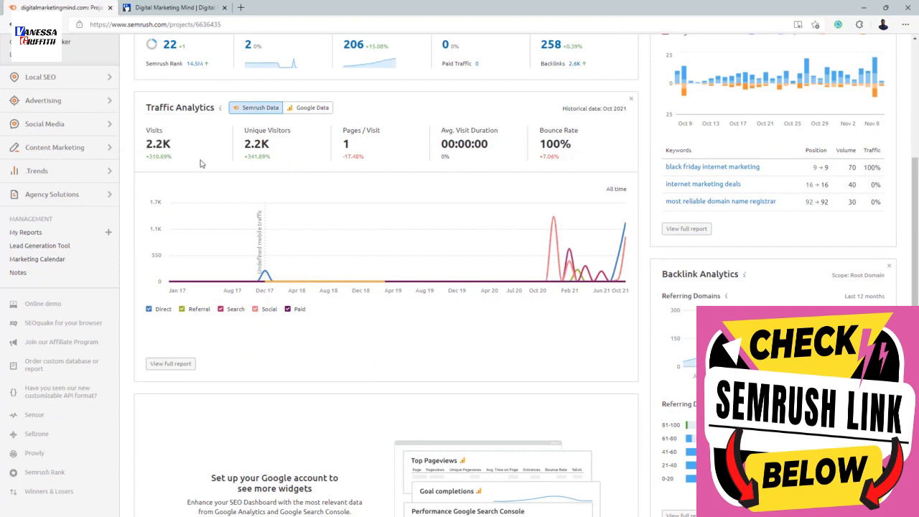
{"action": "mouse_move", "coordinate": [379, 167]}
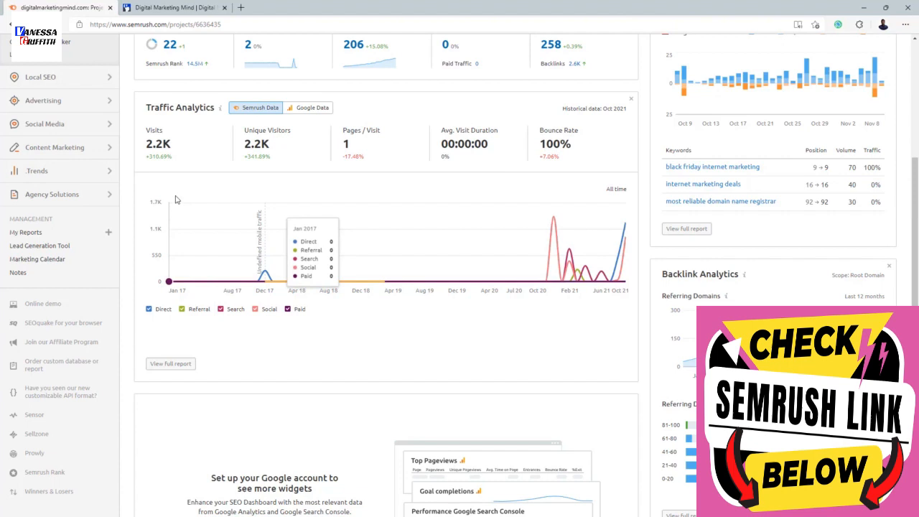
{"action": "mouse_move", "coordinate": [425, 270]}
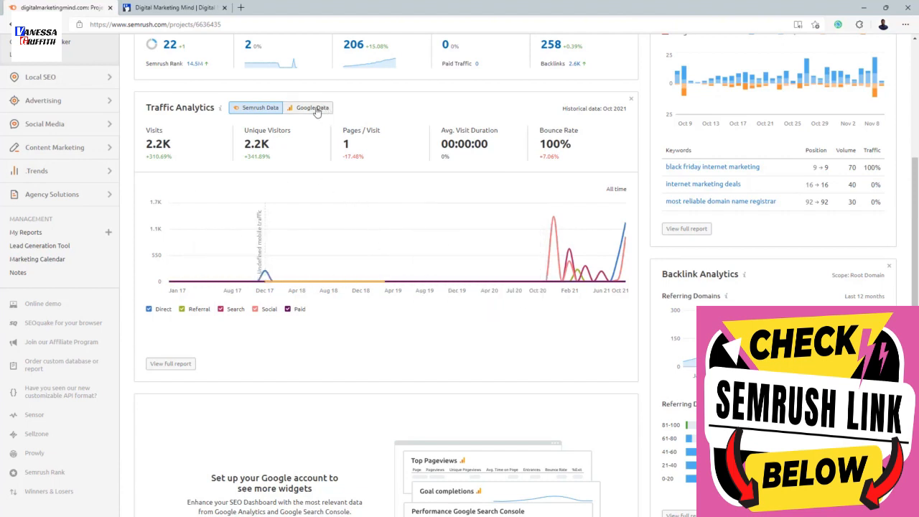
{"action": "left_click", "coordinate": [312, 108]}
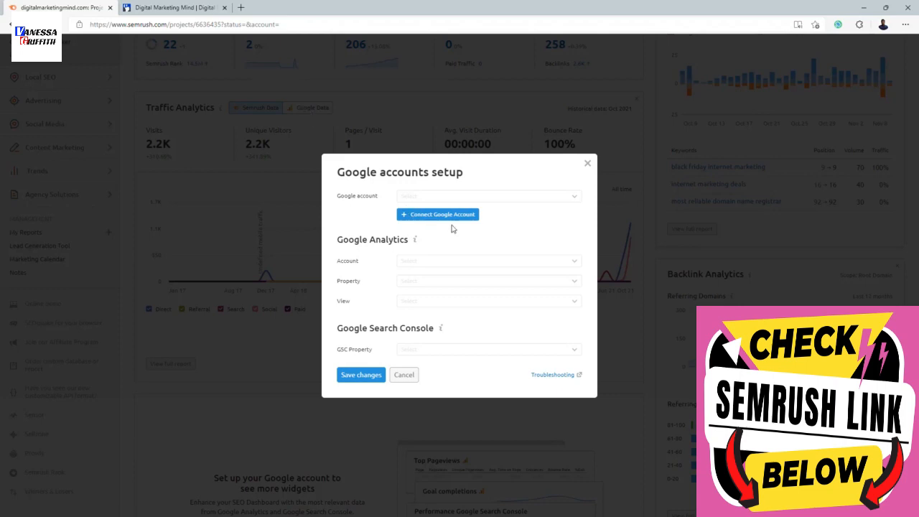
{"action": "mouse_move", "coordinate": [526, 204]}
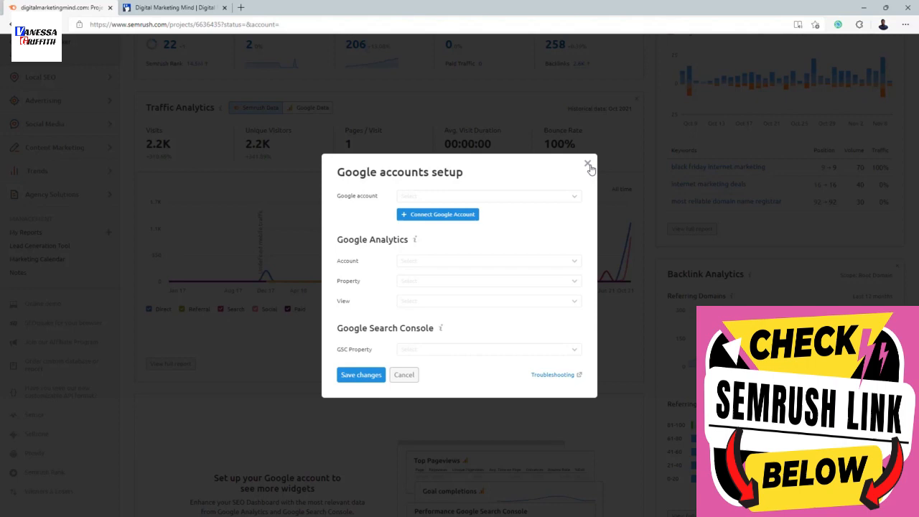
{"action": "left_click", "coordinate": [589, 164]}
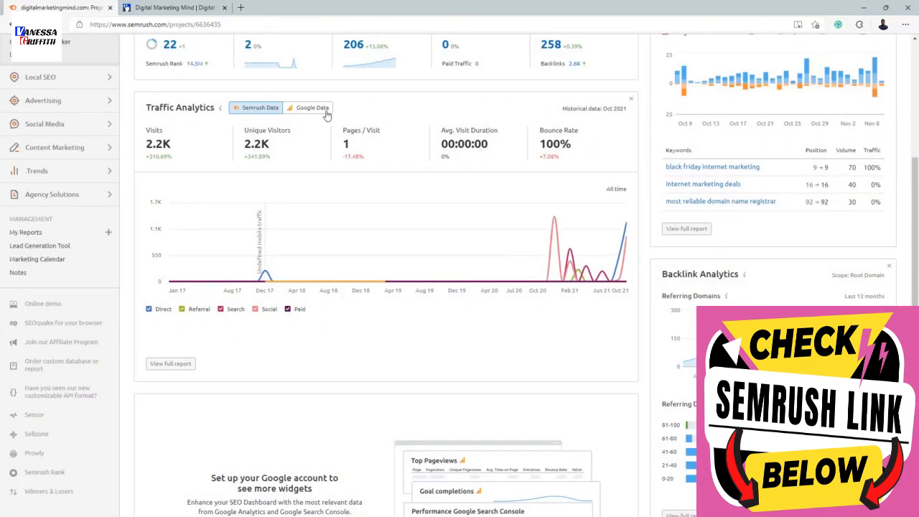
{"action": "mouse_move", "coordinate": [334, 165]}
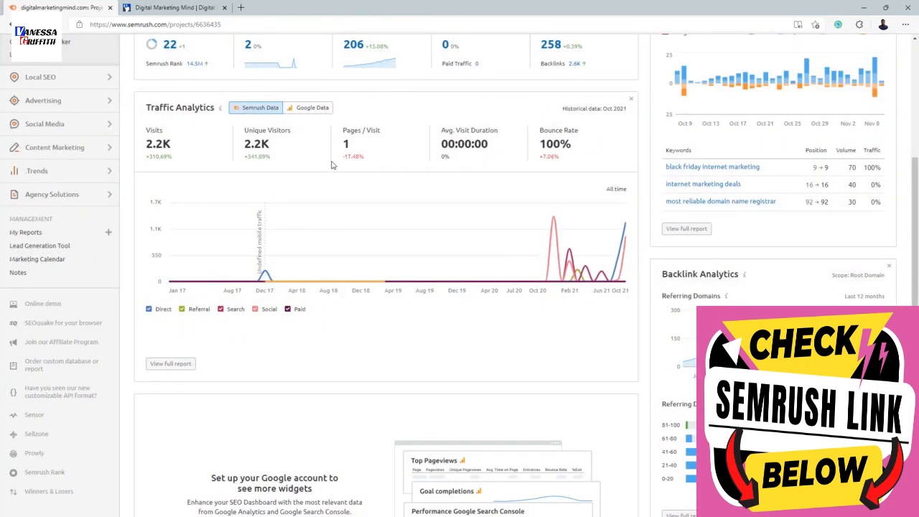
{"action": "scroll", "scroll_direction": "down", "scroll_amount": 3}
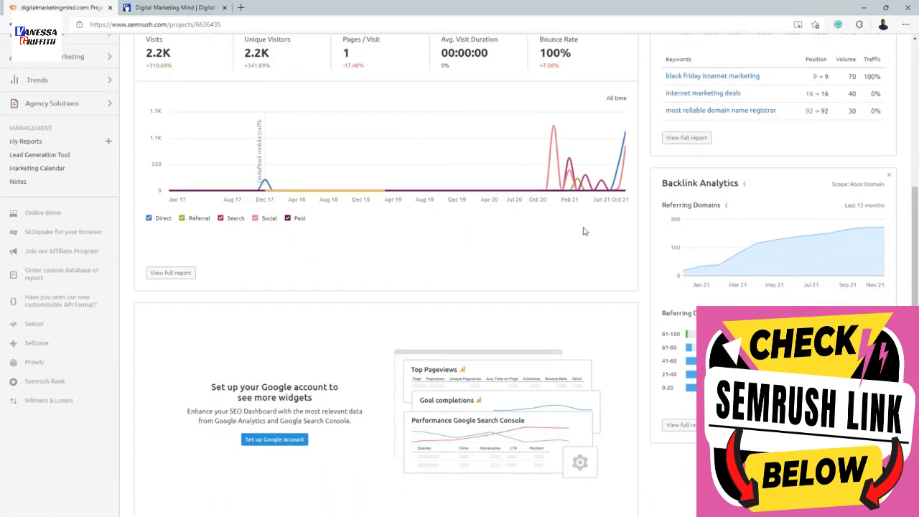
{"action": "scroll", "scroll_direction": "down", "scroll_amount": 3}
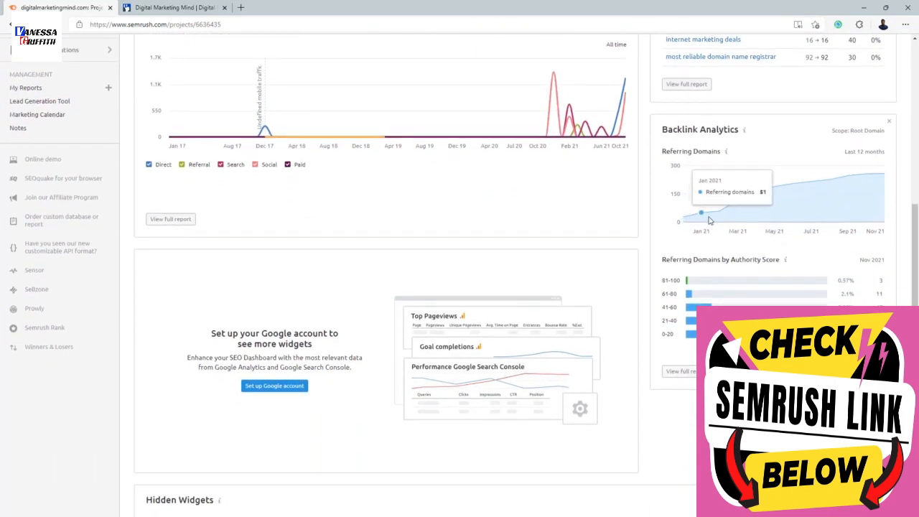
{"action": "mouse_move", "coordinate": [830, 180]}
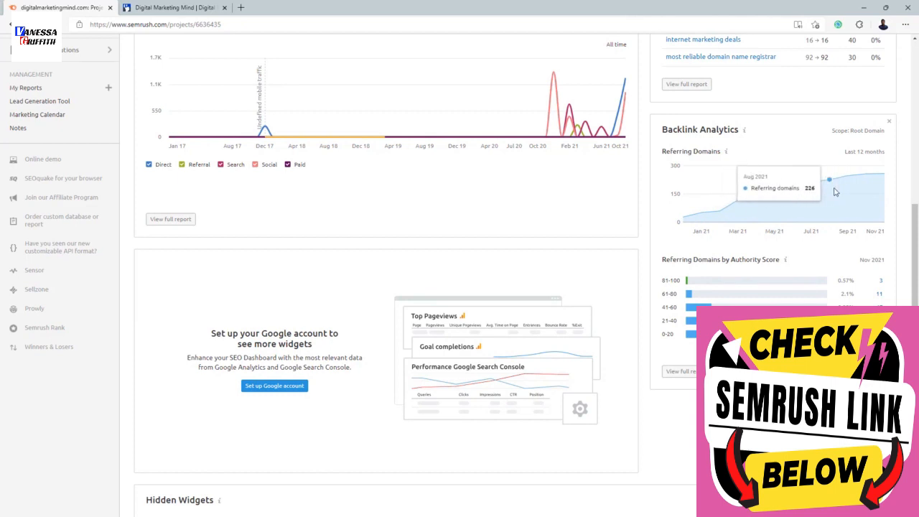
{"action": "mouse_move", "coordinate": [822, 201]}
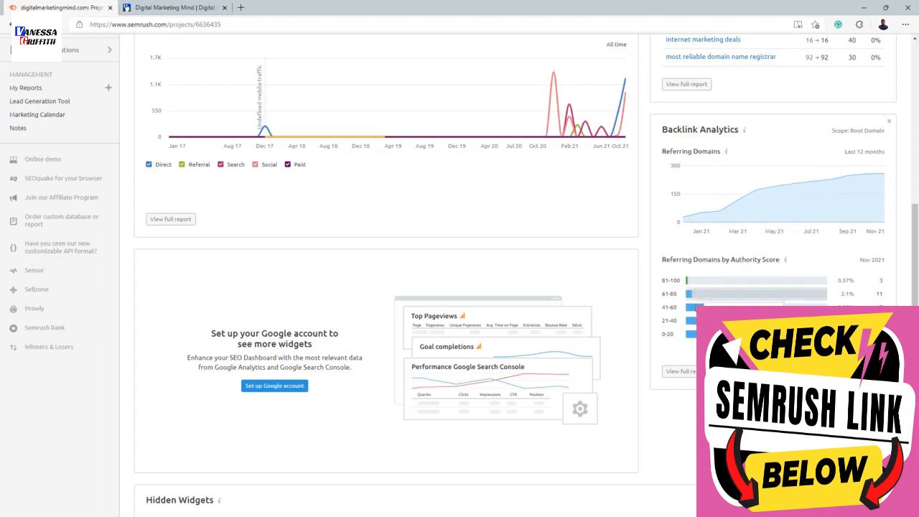
{"action": "mouse_move", "coordinate": [678, 352]}
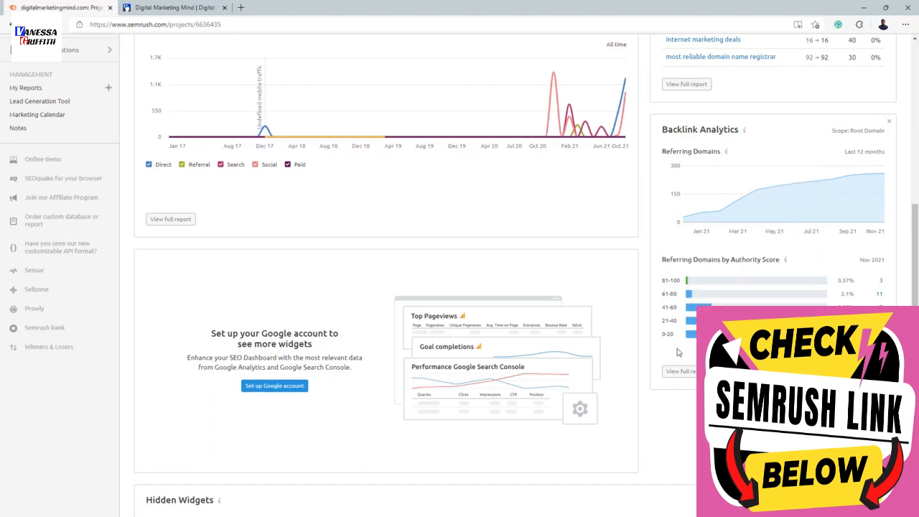
{"action": "mouse_move", "coordinate": [692, 322]}
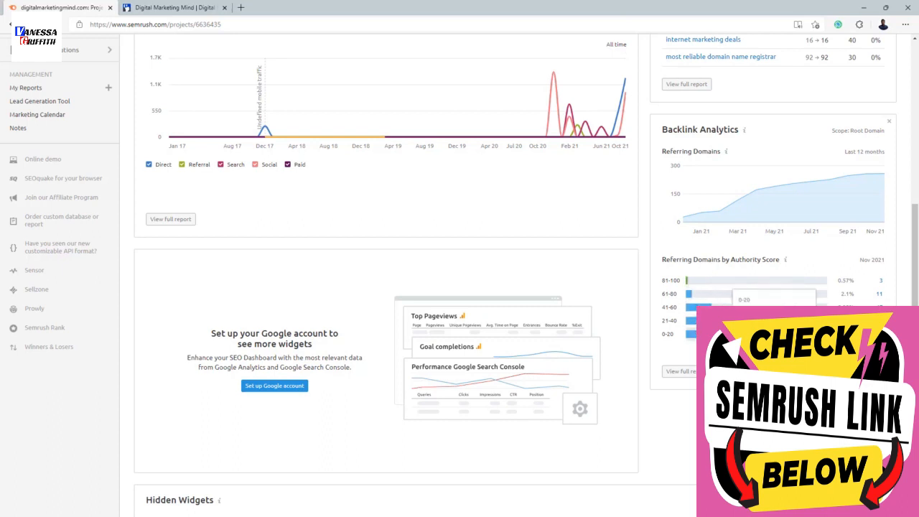
{"action": "mouse_move", "coordinate": [697, 300]}
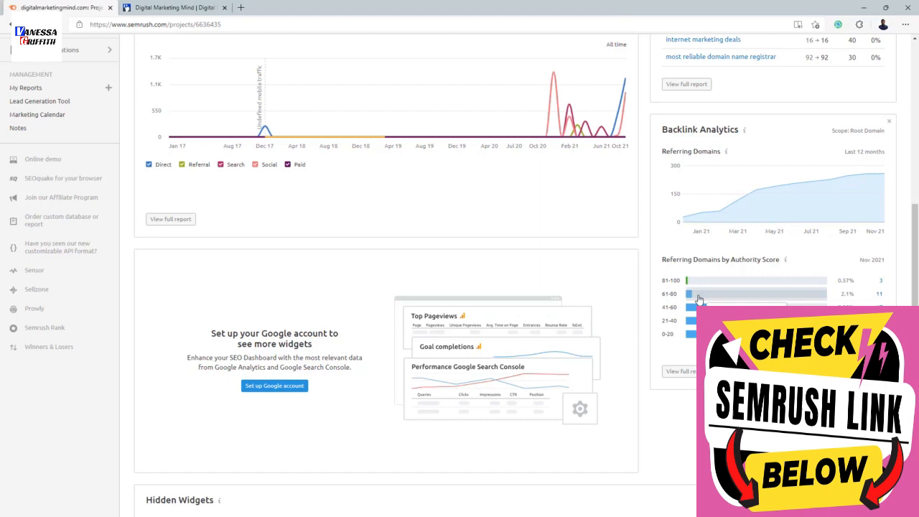
{"action": "mouse_move", "coordinate": [706, 287]}
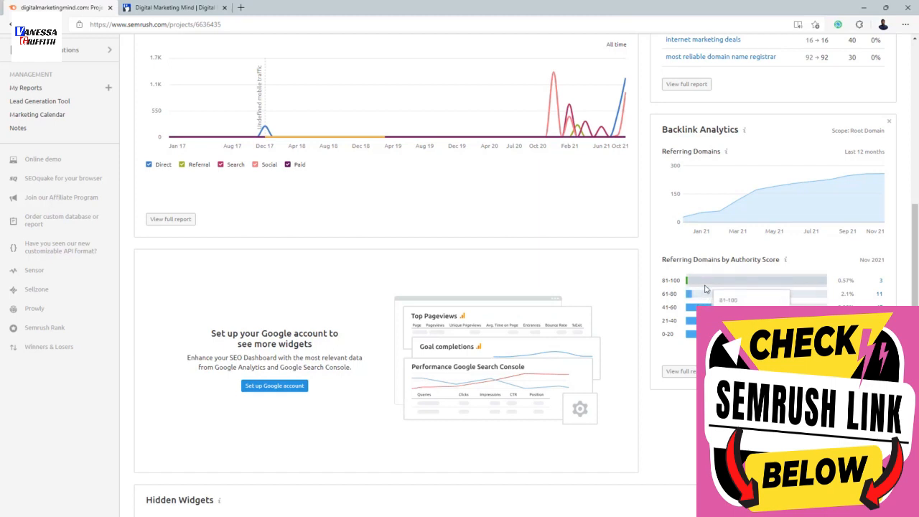